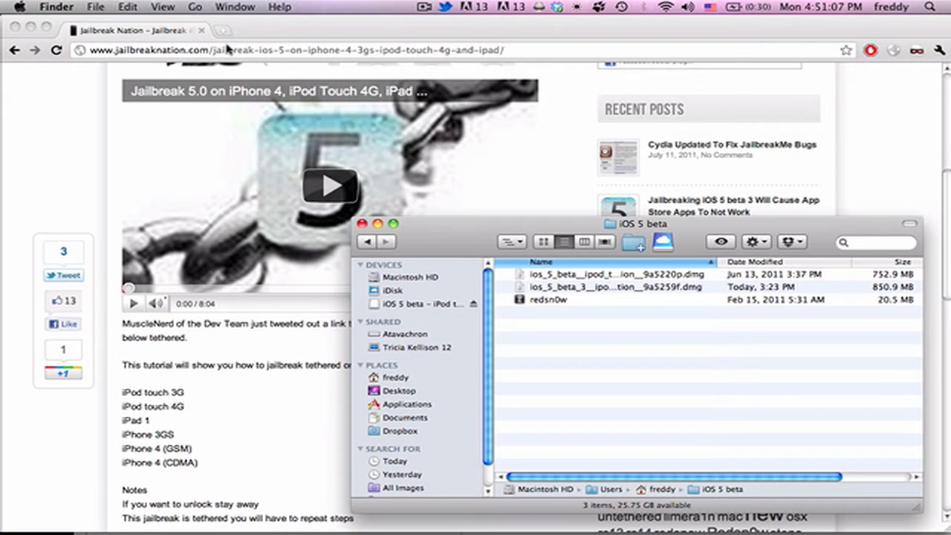
mouse_move(338, 419)
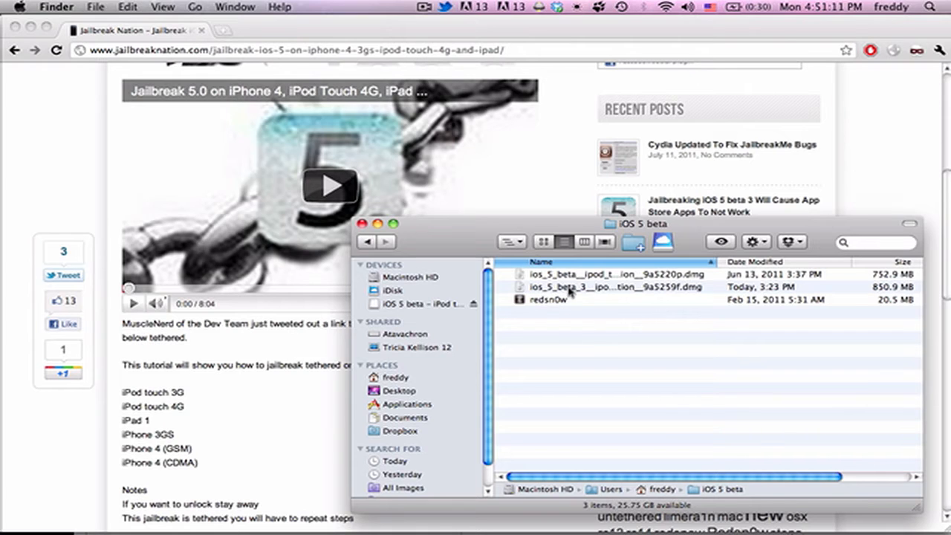
mouse_move(476, 392)
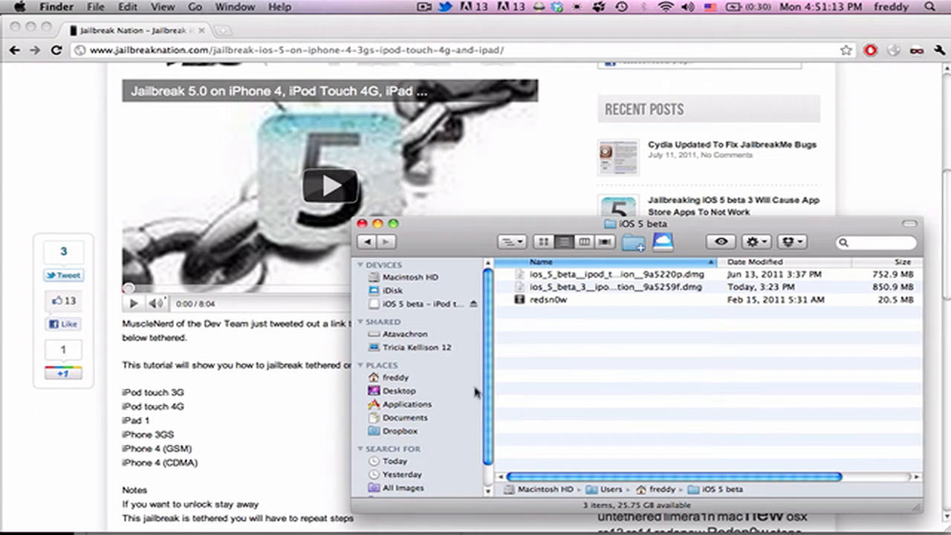
mouse_move(218, 406)
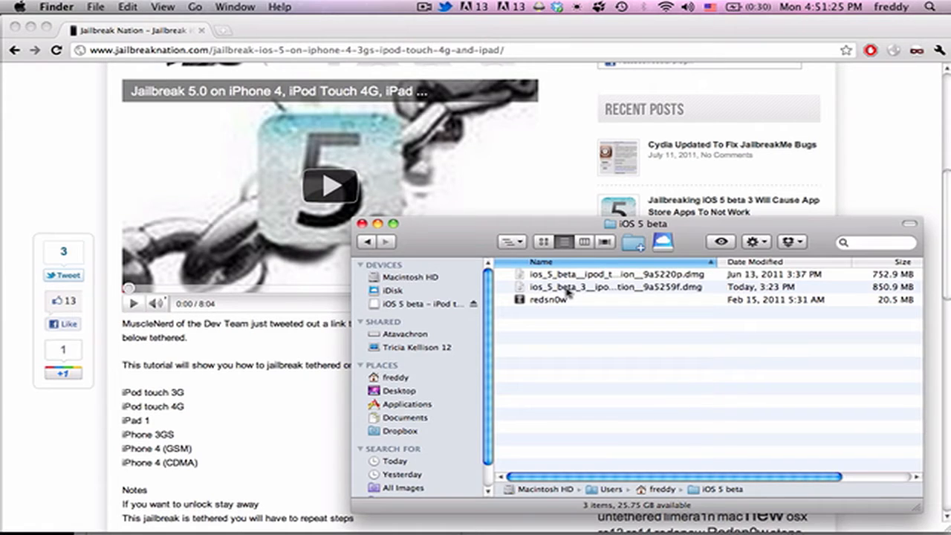
mouse_move(583, 300)
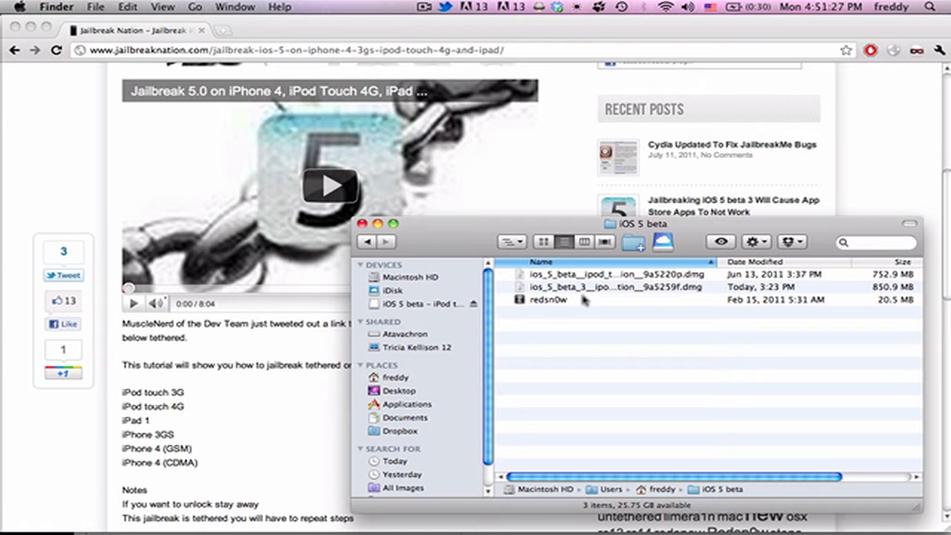
Step: Launch redsn0w and load iPod4,1_5.0_9A5220p_Restore.ipsw from the mounted iOS 5 beta disk
left_click(548, 300)
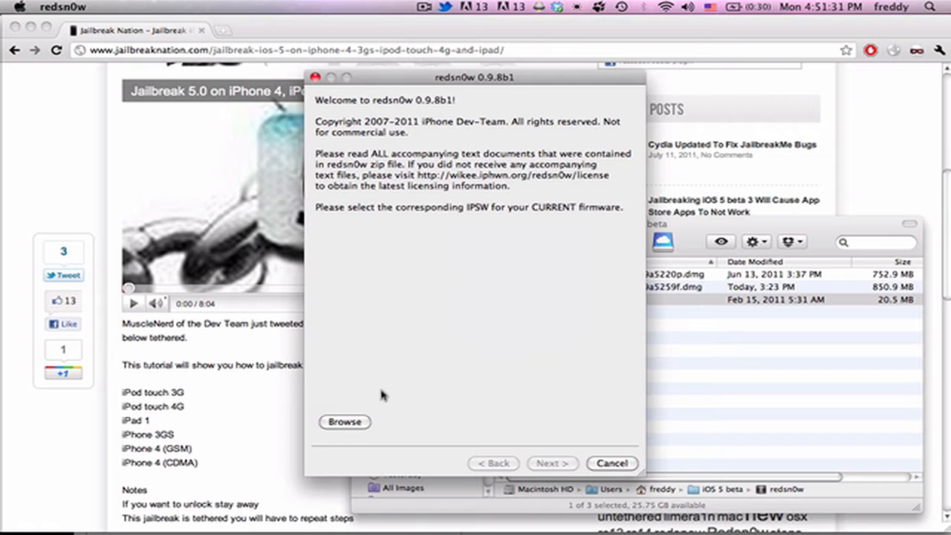
left_click(344, 422)
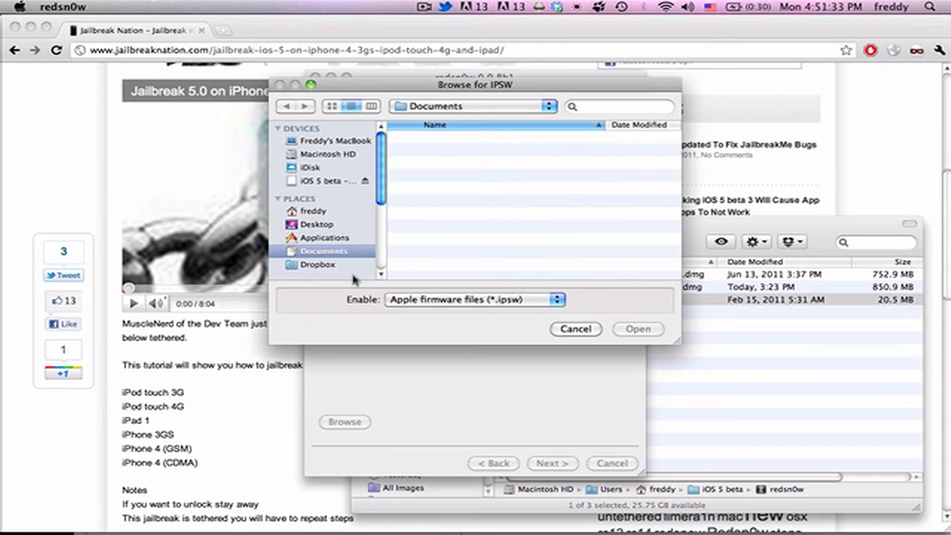
left_click(323, 250)
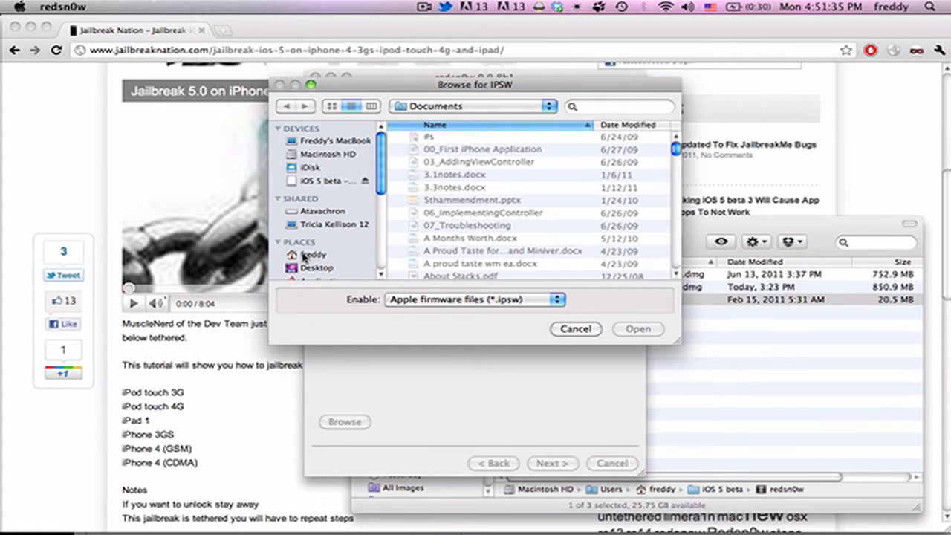
left_click(313, 254)
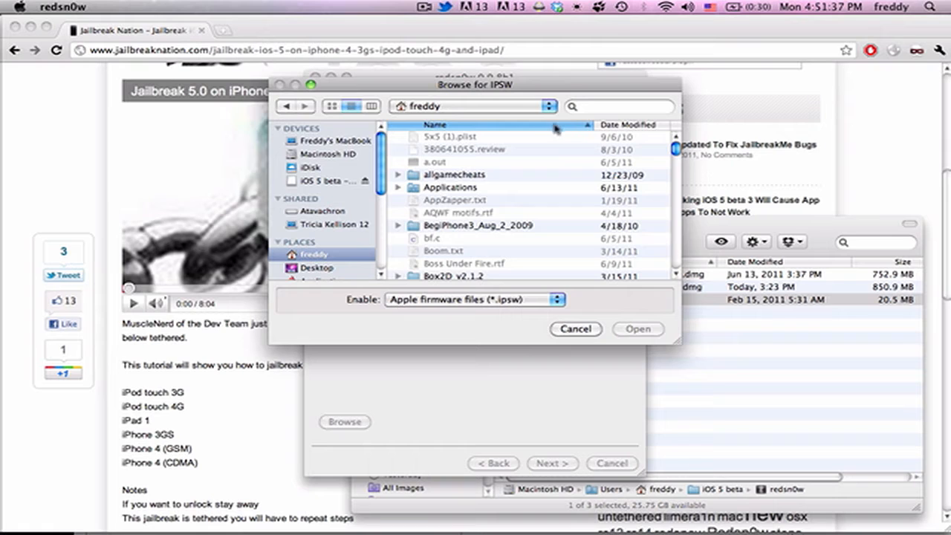
left_click(322, 180)
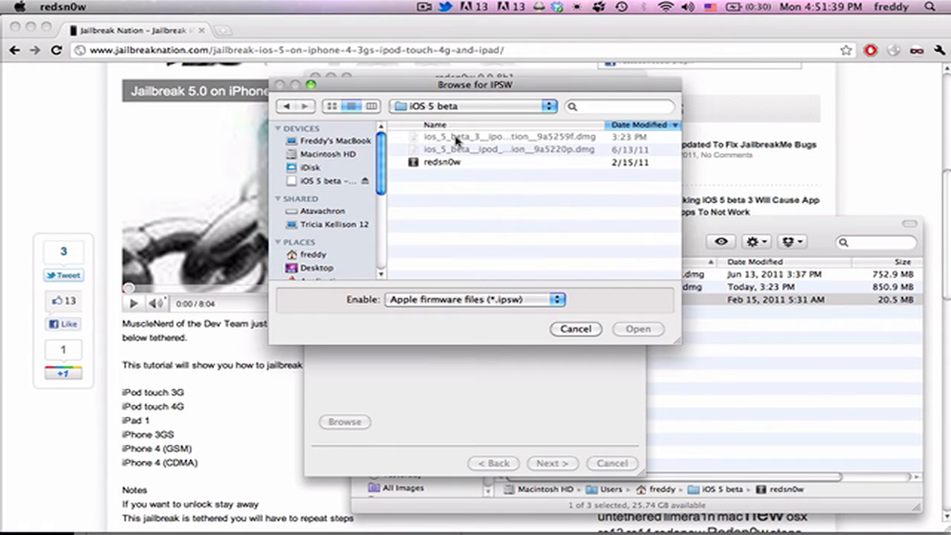
left_click(442, 162)
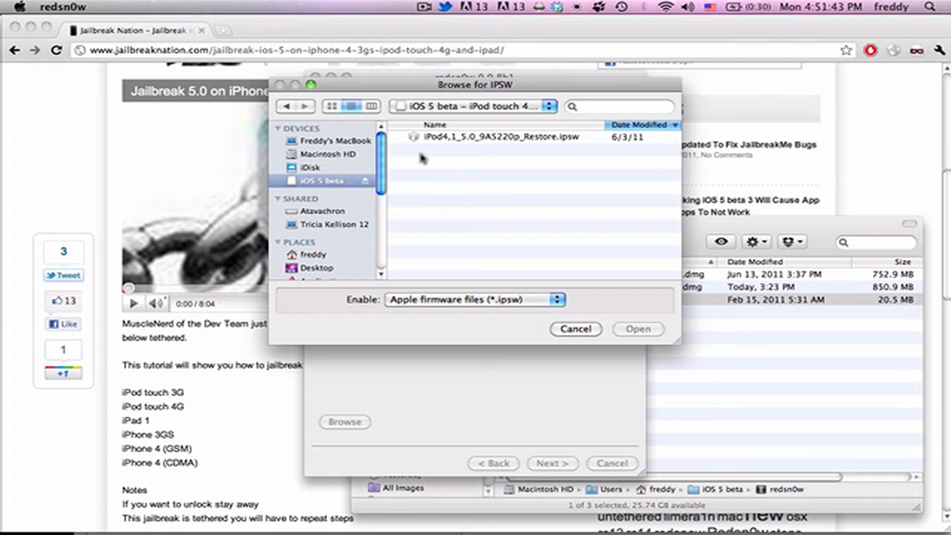
mouse_move(427, 109)
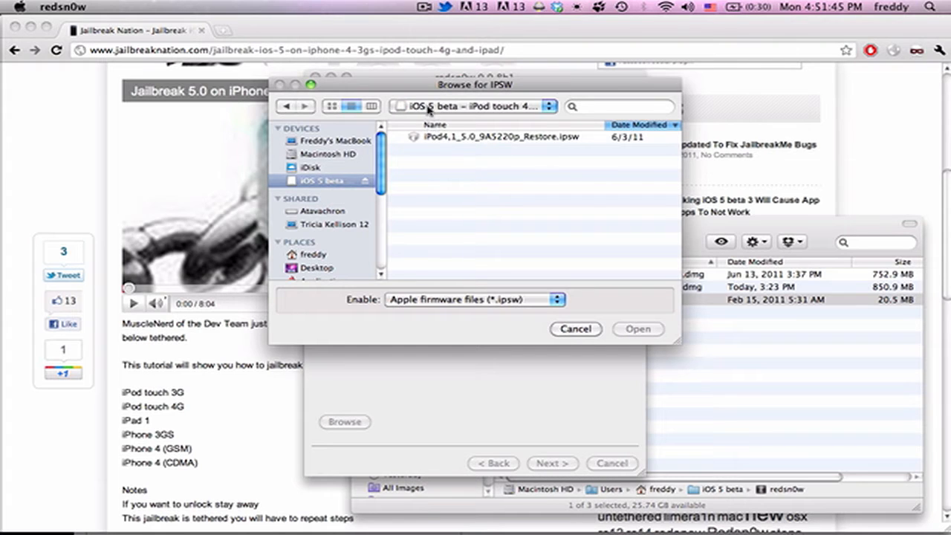
left_click(497, 137)
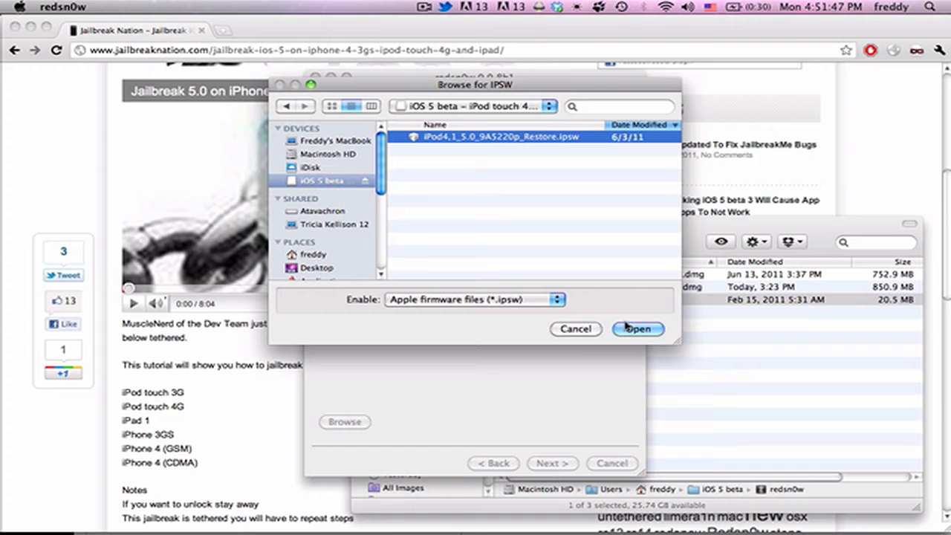
left_click(637, 329)
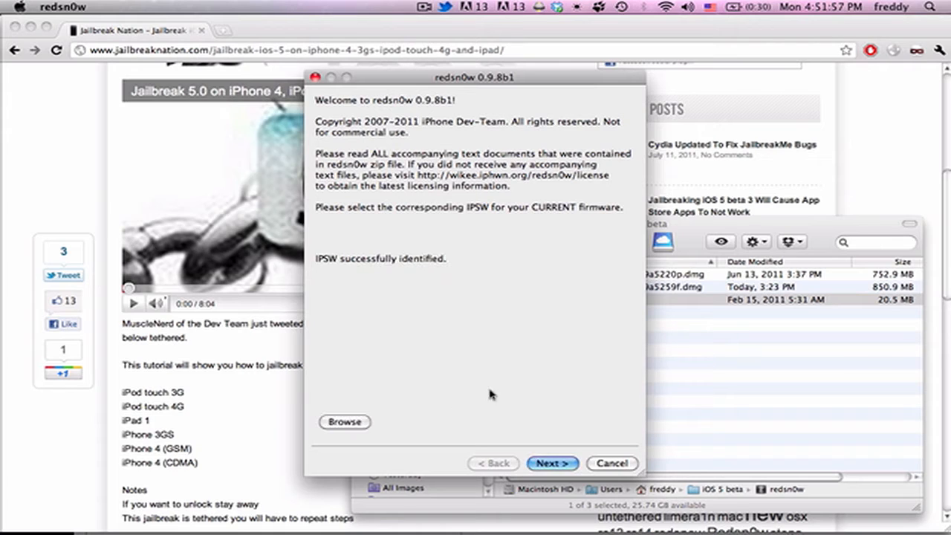
Step: Continue past firmware identification so redsn0w prepares jailbreak data and patches the kernel
left_click(552, 462)
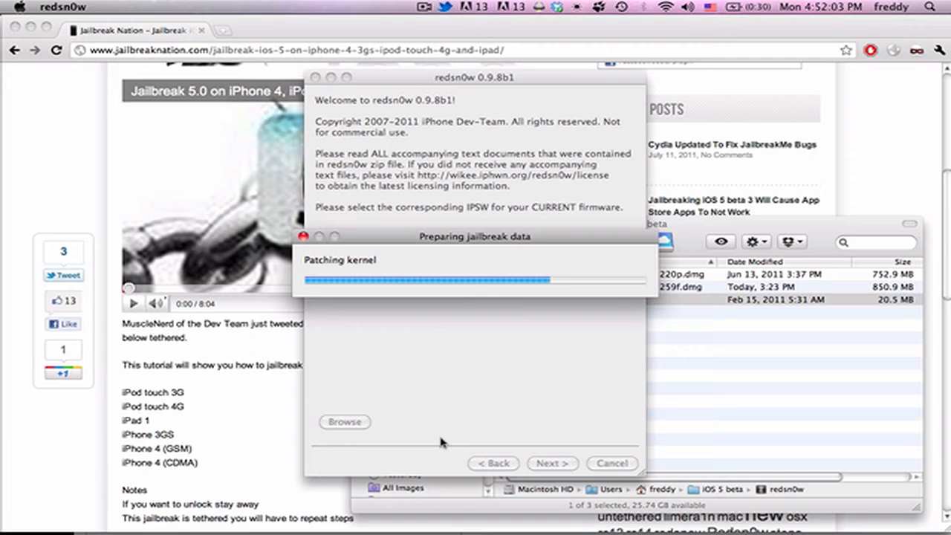
mouse_move(354, 288)
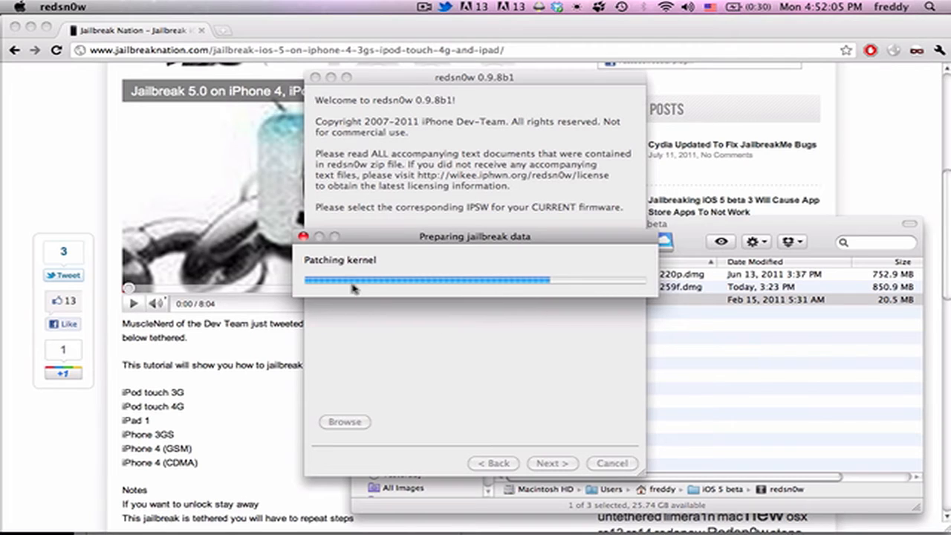
mouse_move(537, 297)
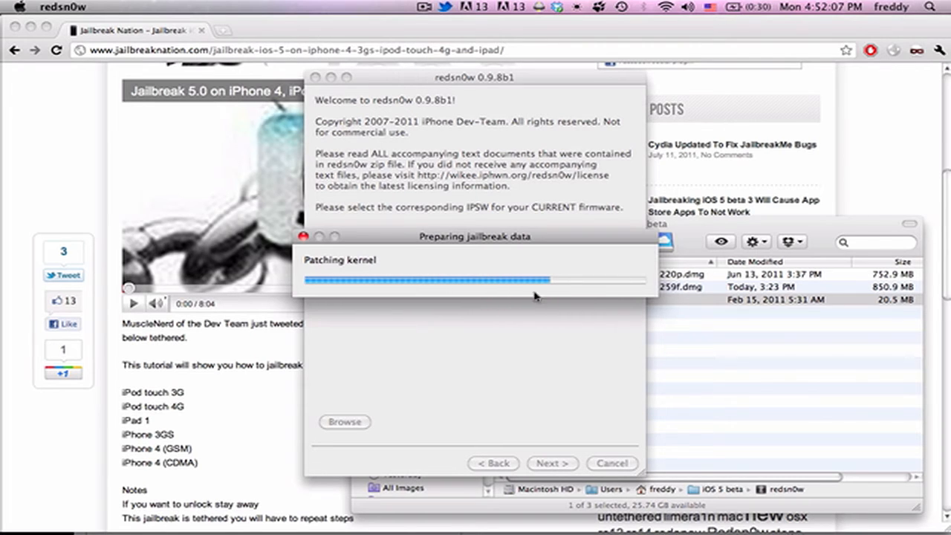
mouse_move(526, 305)
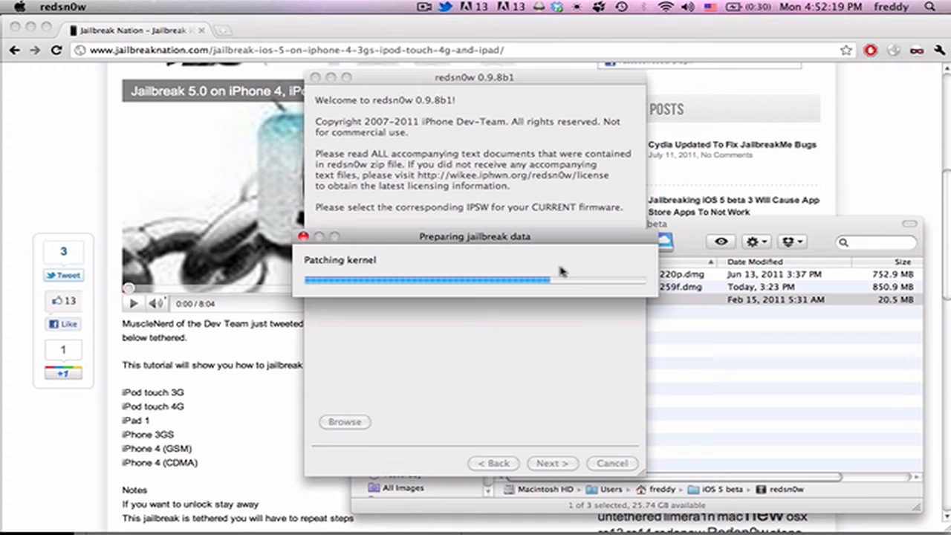
mouse_move(546, 295)
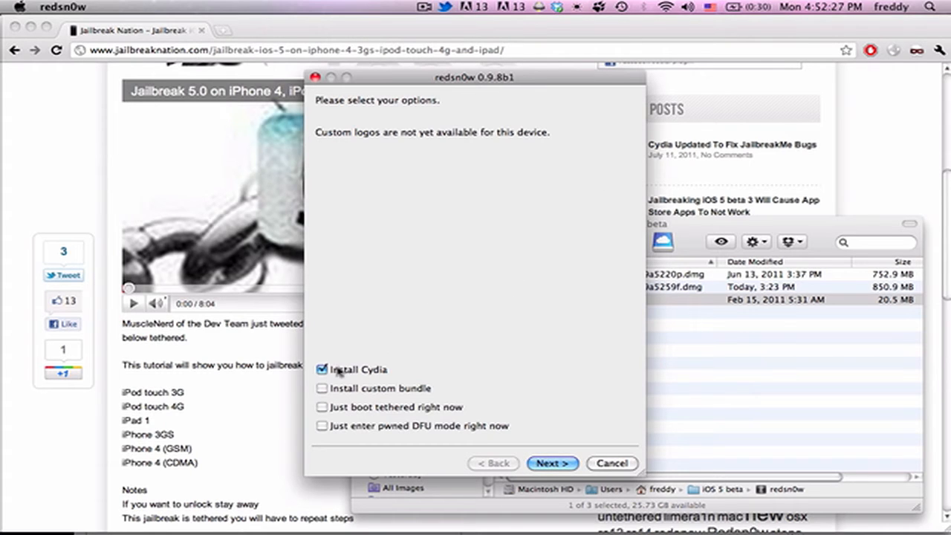
mouse_move(487, 419)
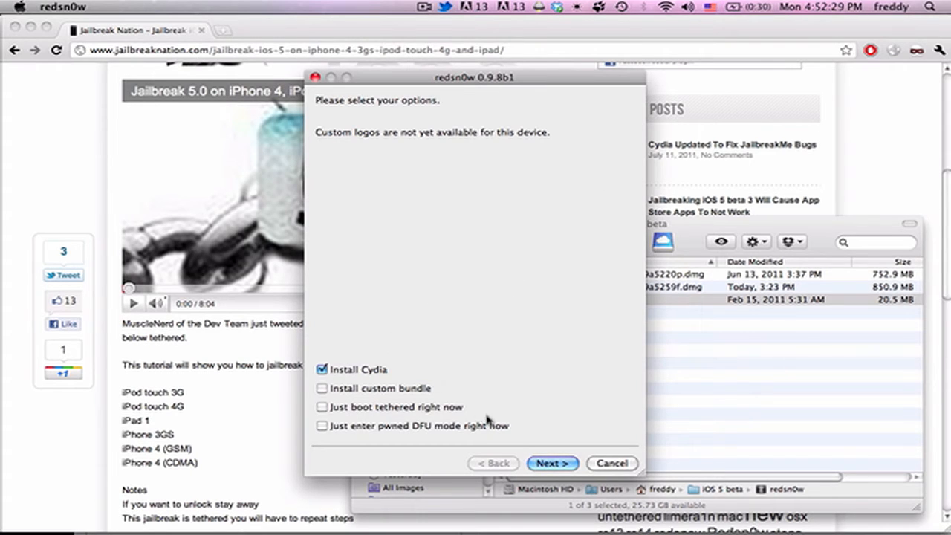
mouse_move(393, 401)
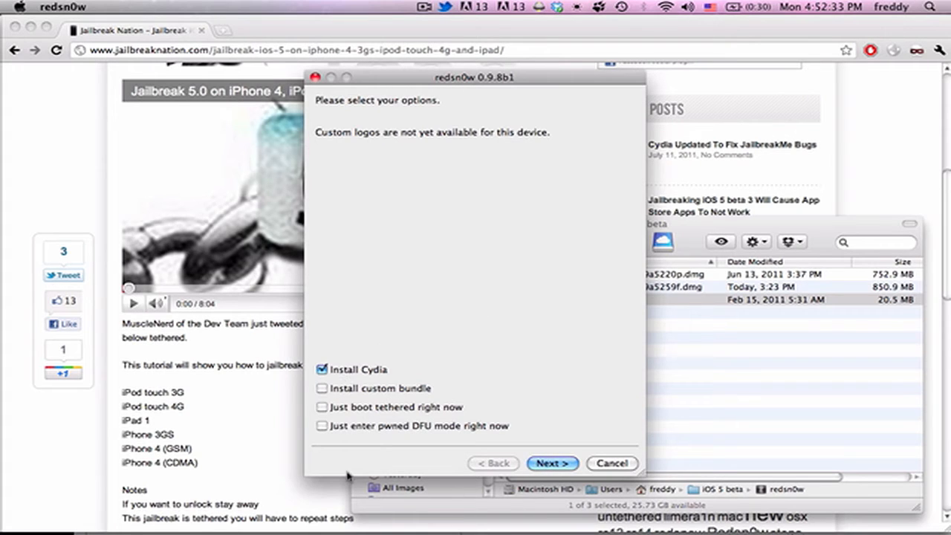
mouse_move(320, 410)
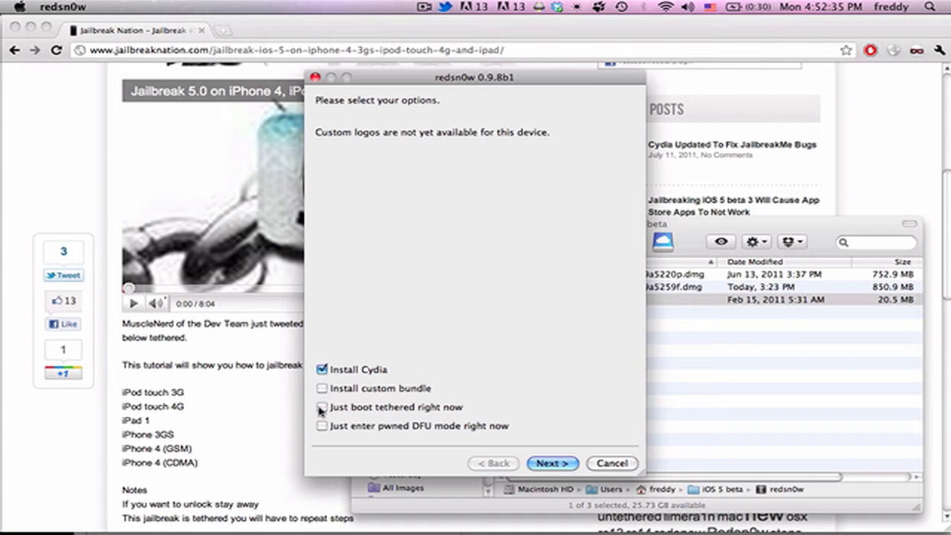
mouse_move(601, 423)
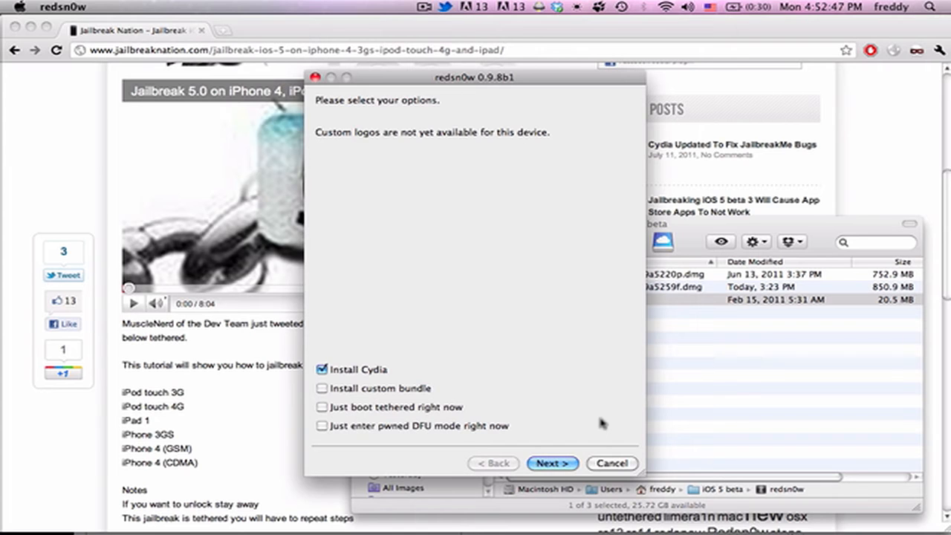
mouse_move(454, 401)
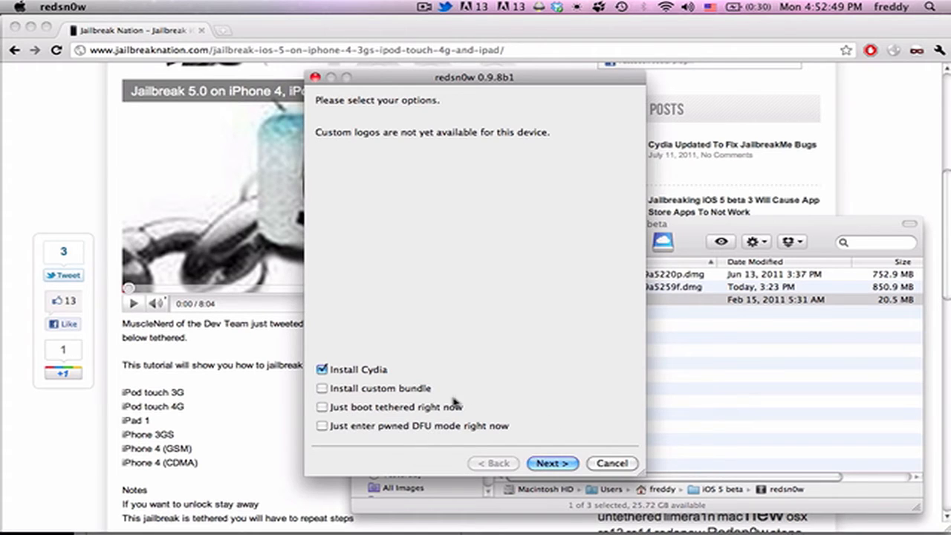
mouse_move(357, 410)
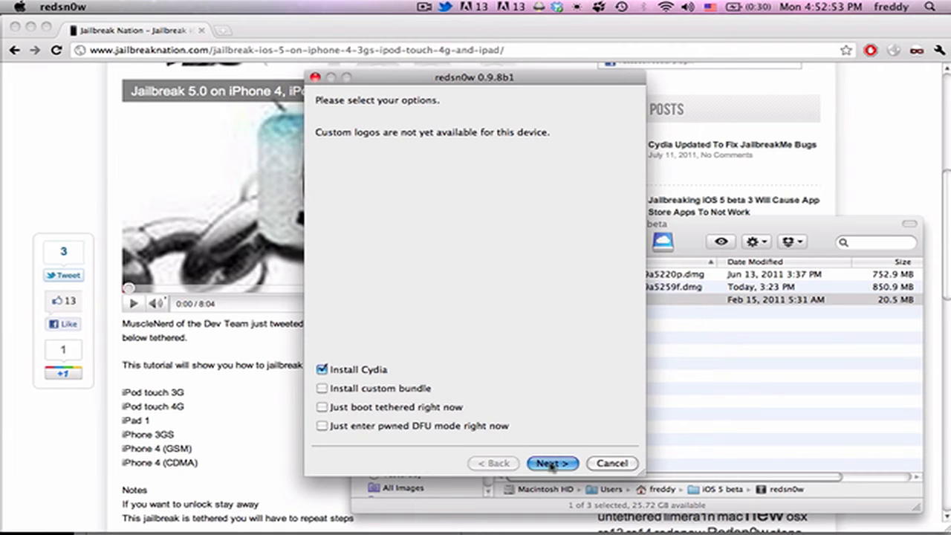
Step: Run the Cydia jailbreak on the powered-off, plugged-in iPod through DFU mode until Done
left_click(552, 463)
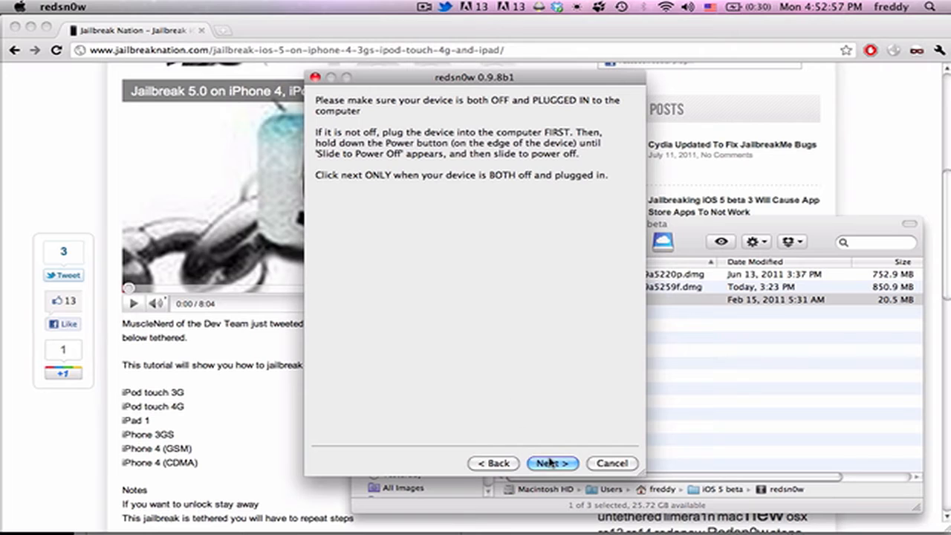
left_click(552, 463)
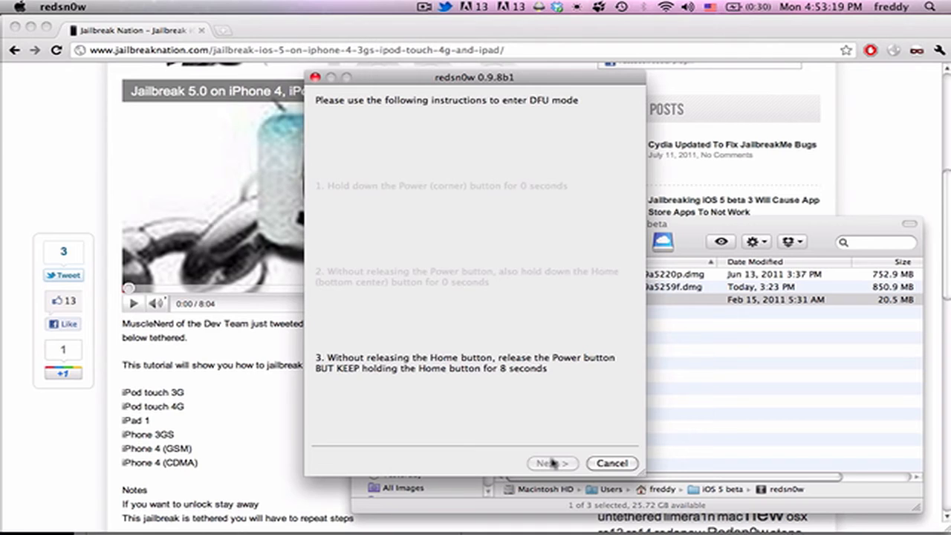
left_click(551, 463)
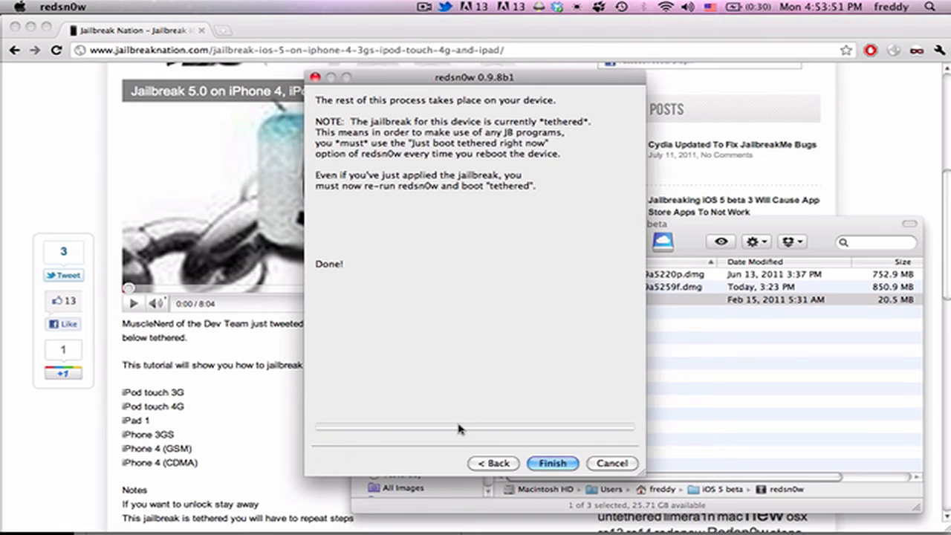
mouse_move(481, 451)
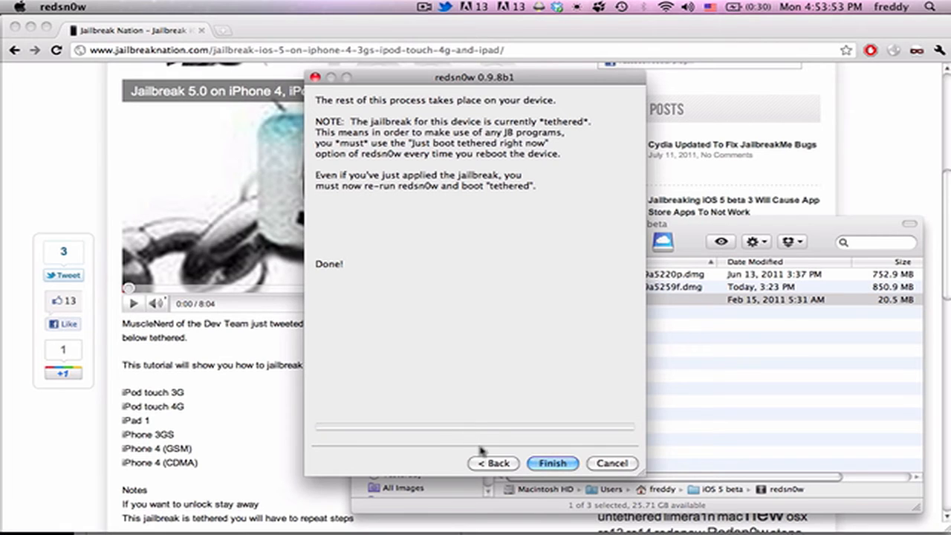
Step: Finish, relaunch redsn0w, reload the iPod4,1 5.0 restore IPSW and reach the options screen
left_click(552, 462)
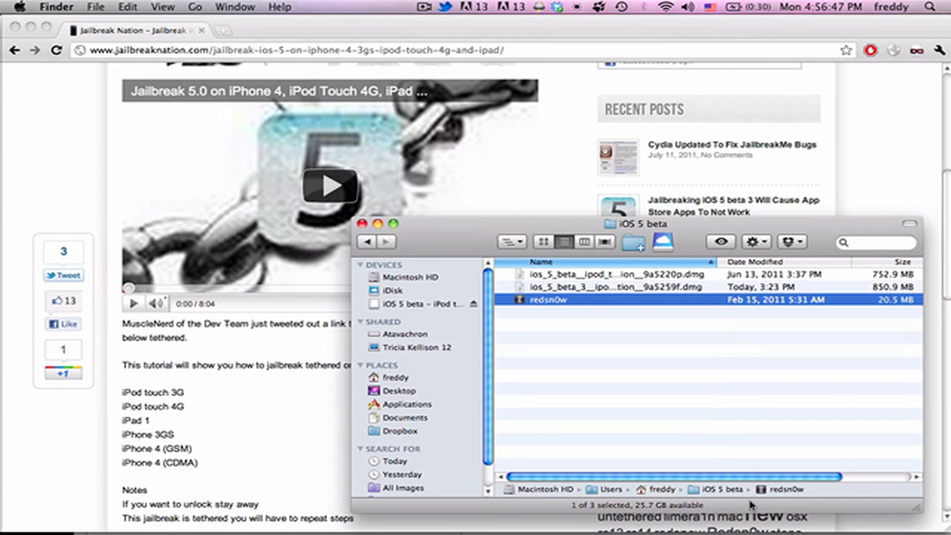
mouse_move(516, 338)
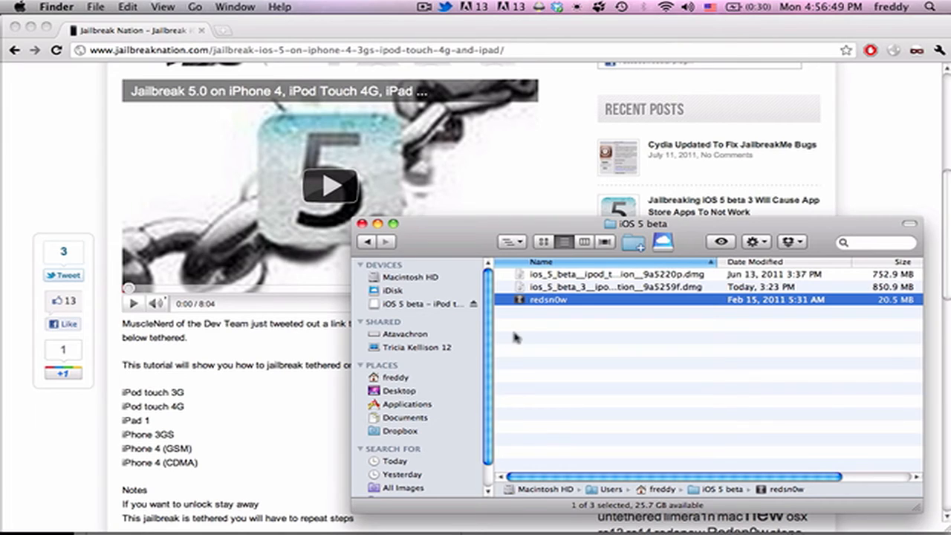
mouse_move(542, 307)
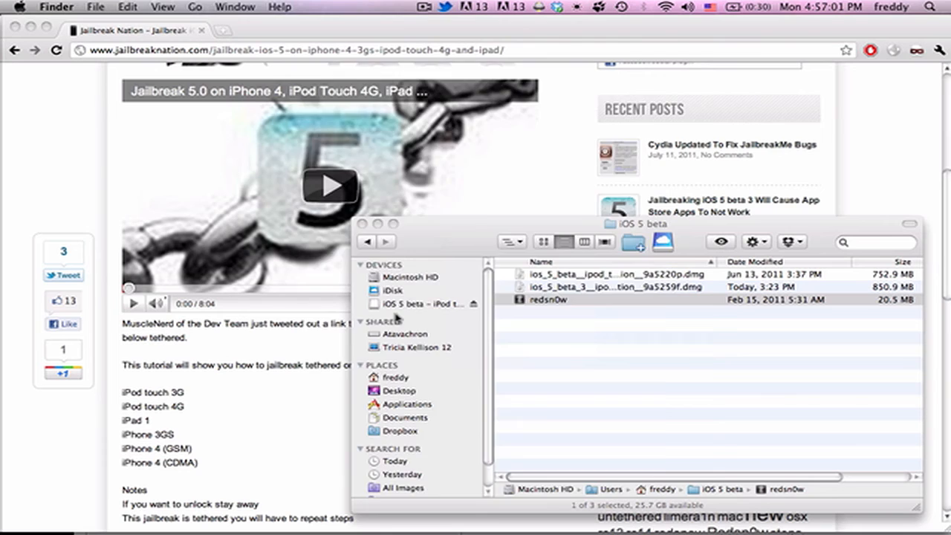
double_click(549, 300)
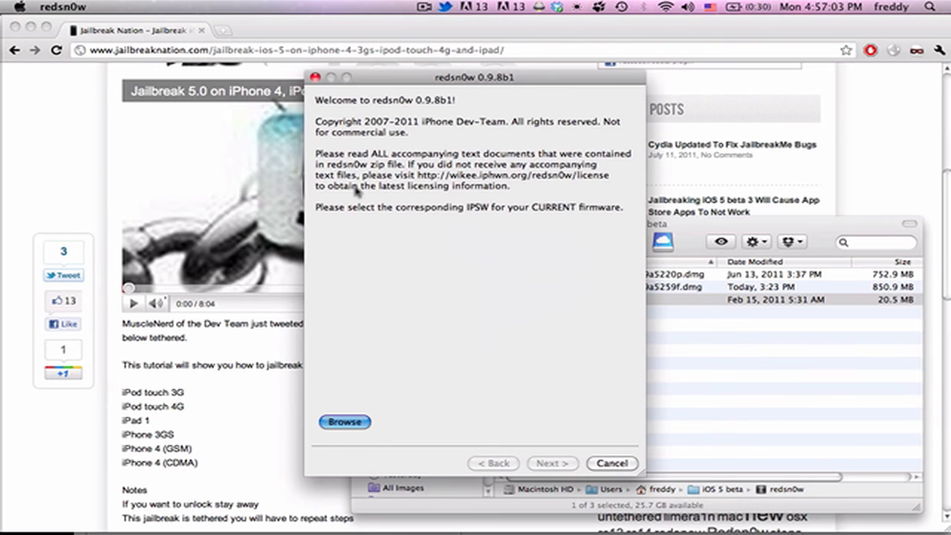
left_click(344, 422)
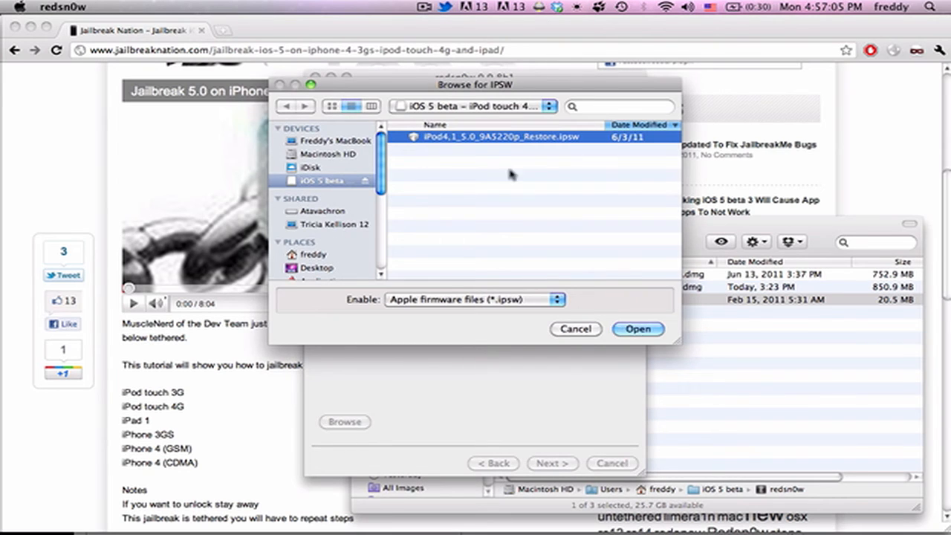
left_click(637, 329)
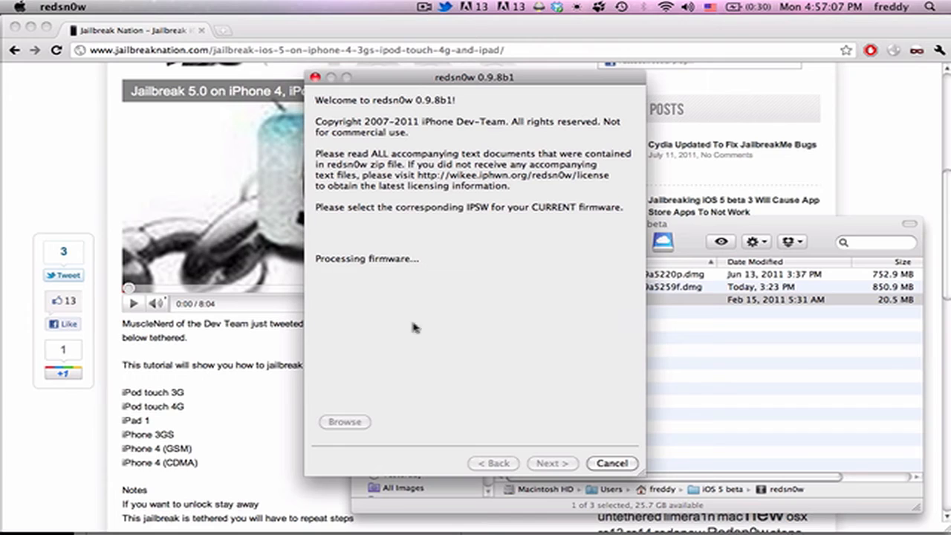
mouse_move(468, 335)
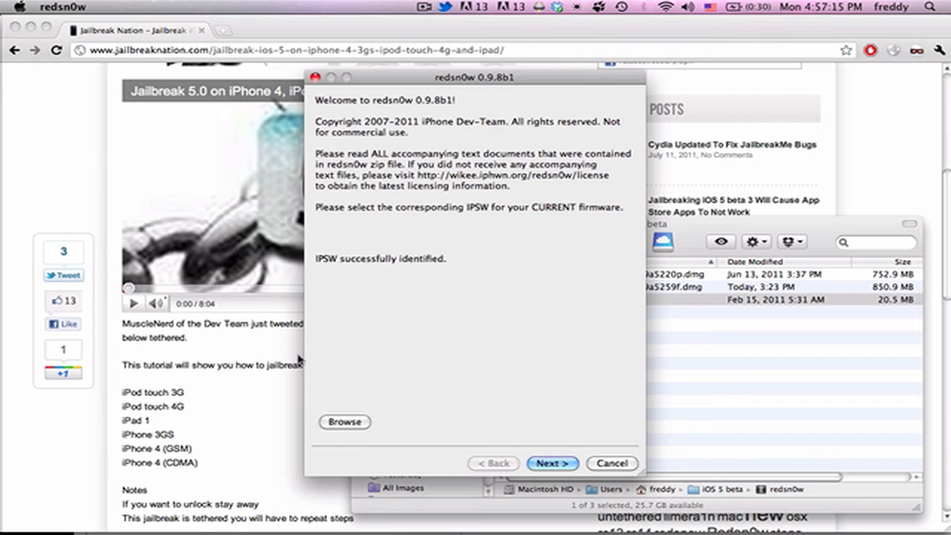
left_click(552, 463)
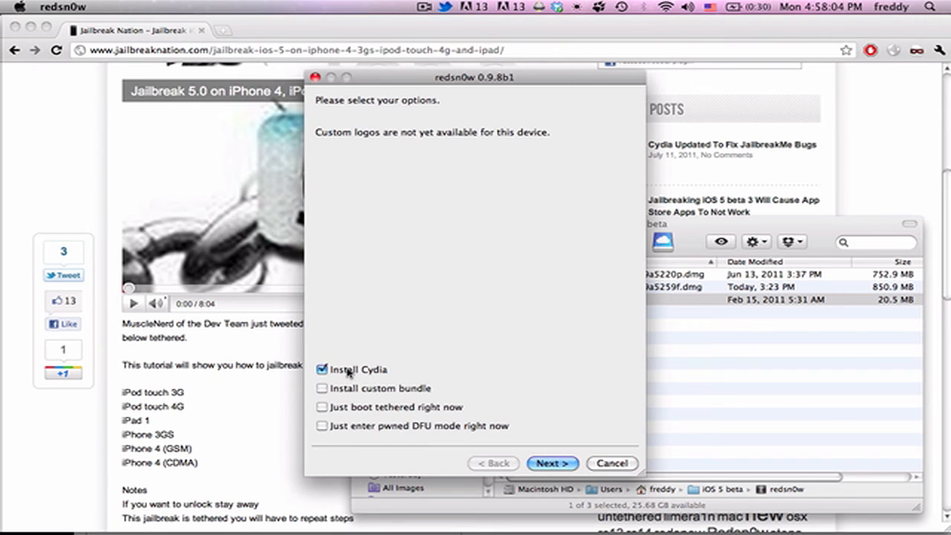
Step: Select 'Just boot tethered right now' instead of Install Cydia and continue
left_click(321, 406)
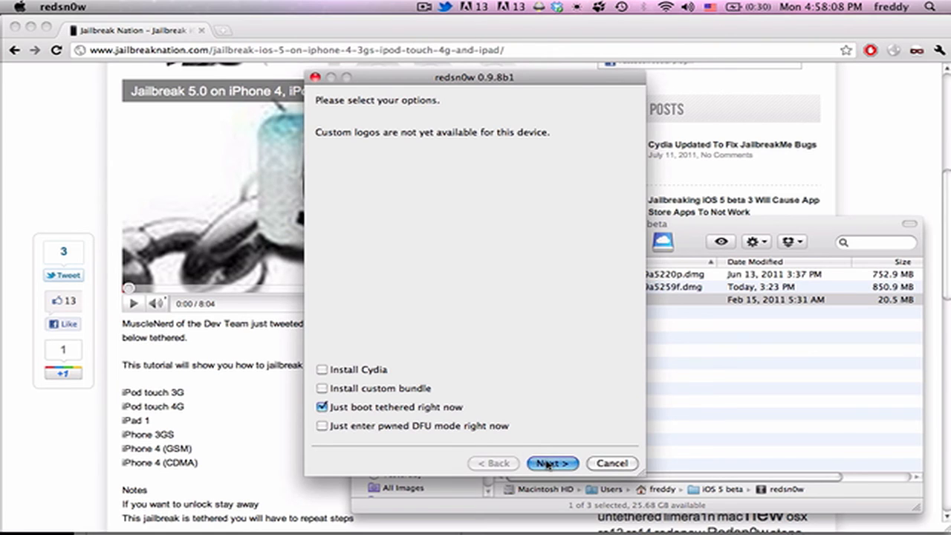
left_click(551, 463)
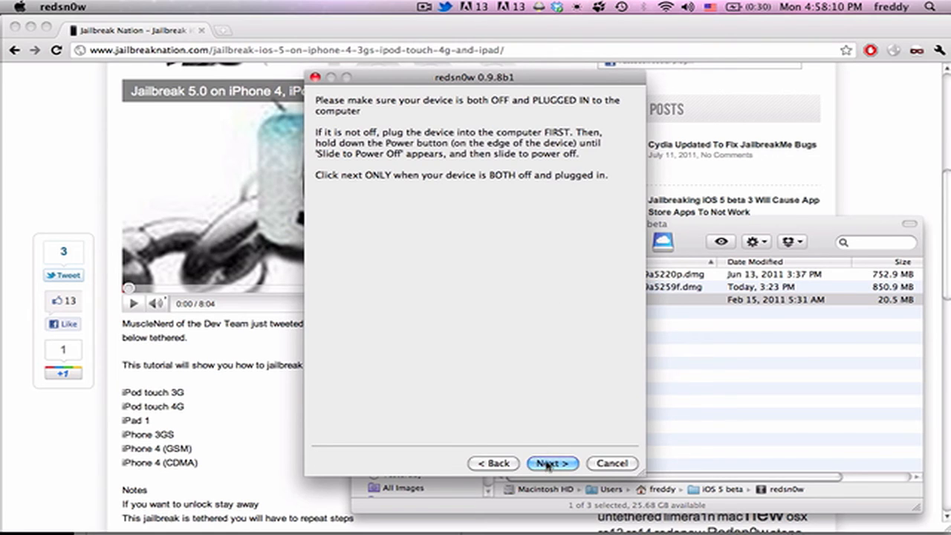
Step: Confirm the iPod is off and plugged in, then enter DFU mode to start limera1n
left_click(551, 462)
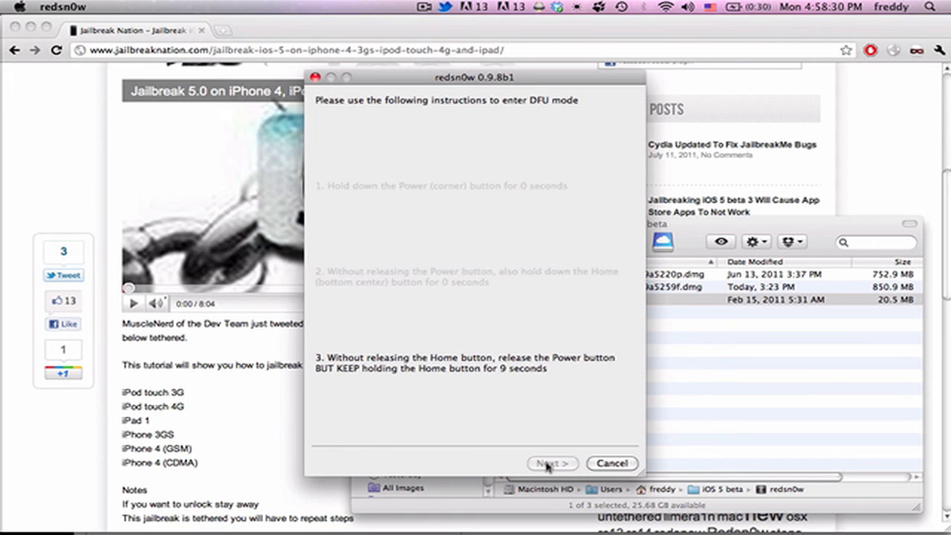
left_click(551, 462)
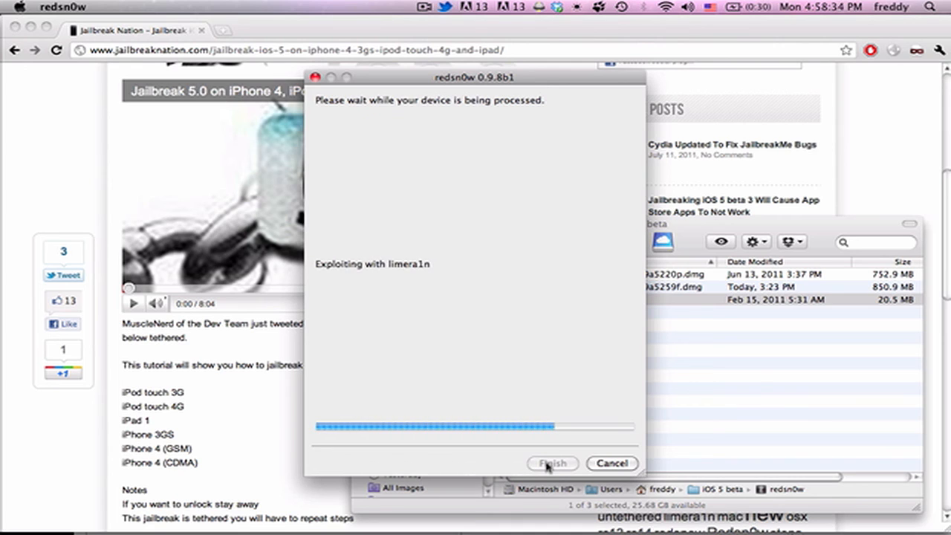
mouse_move(373, 307)
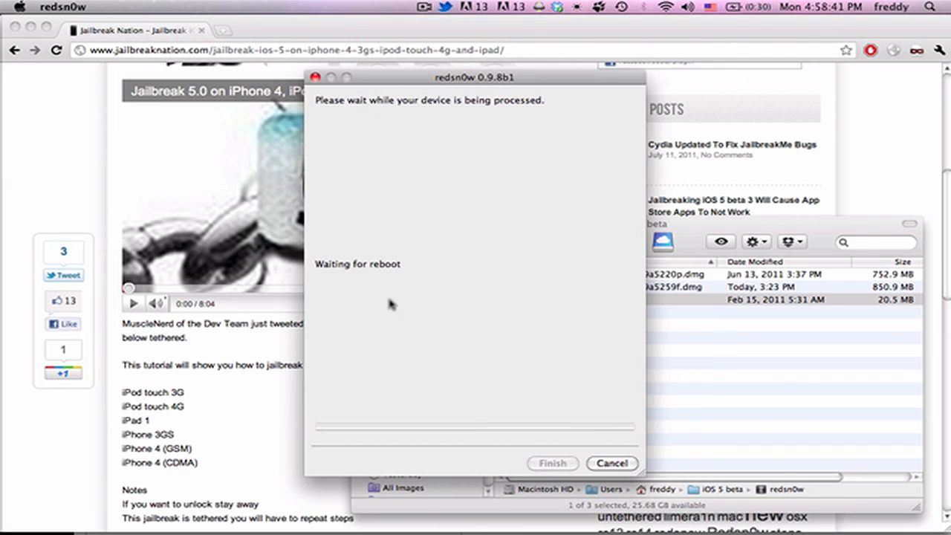
mouse_move(391, 264)
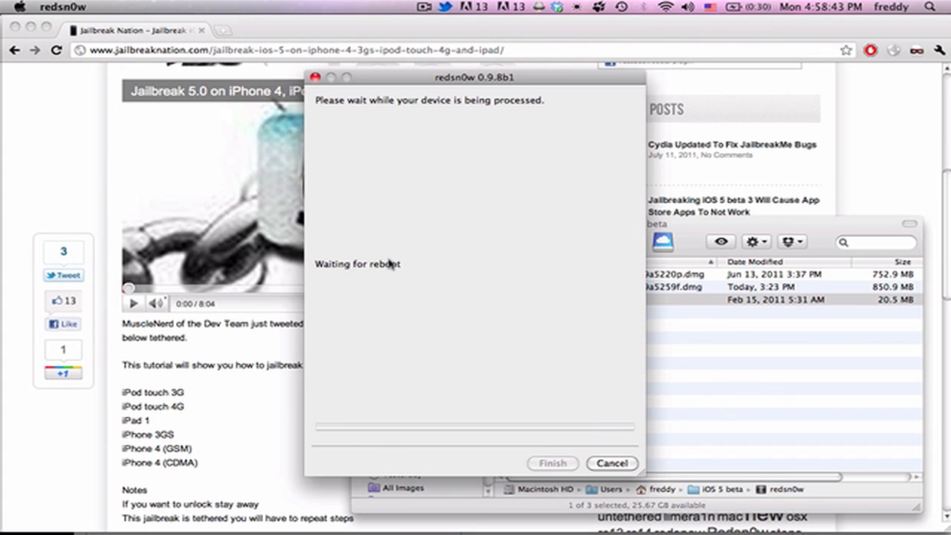
mouse_move(347, 281)
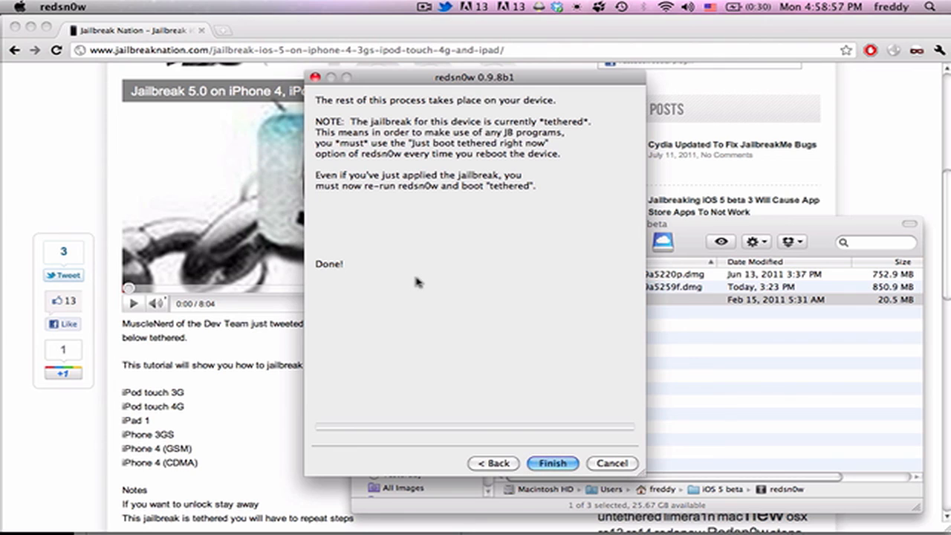
mouse_move(433, 289)
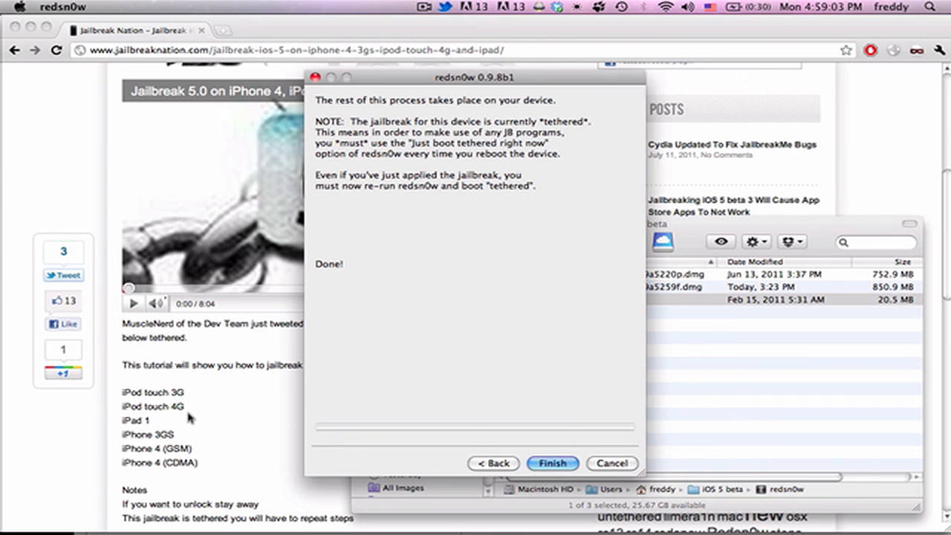
mouse_move(156, 328)
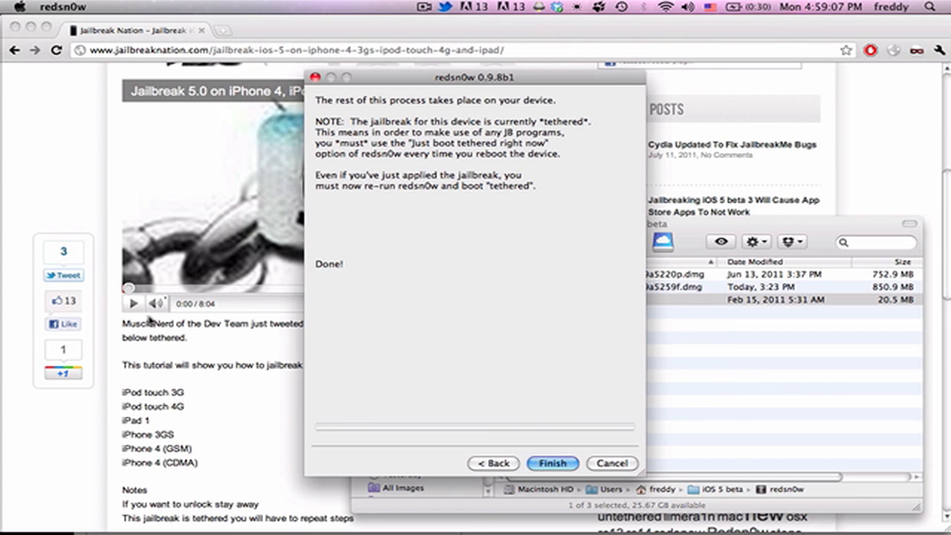
mouse_move(291, 273)
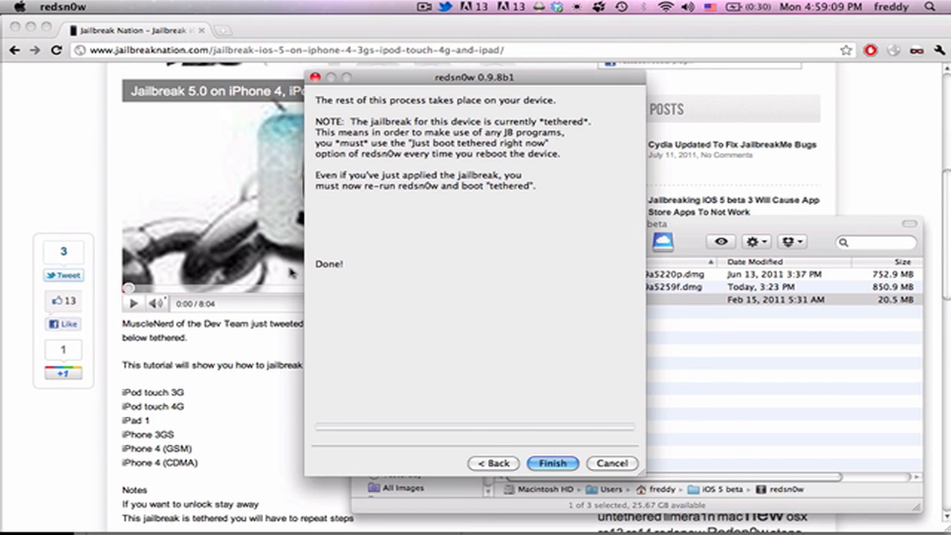